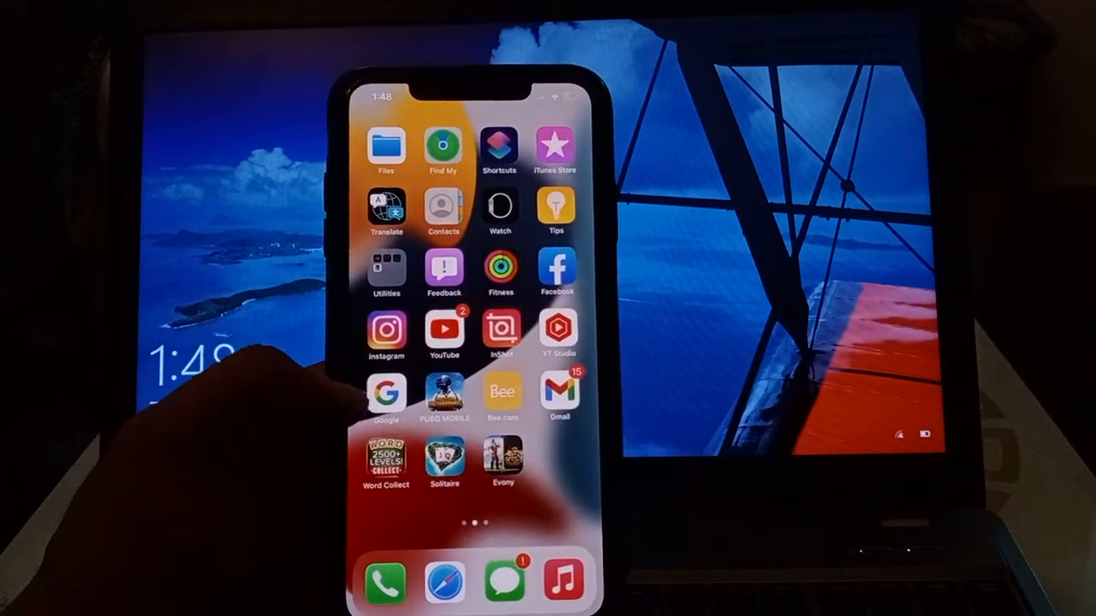
# Step: Swipe right and back left across the home screen pages to reach the Settings icon
pyautogui.hscroll(3)
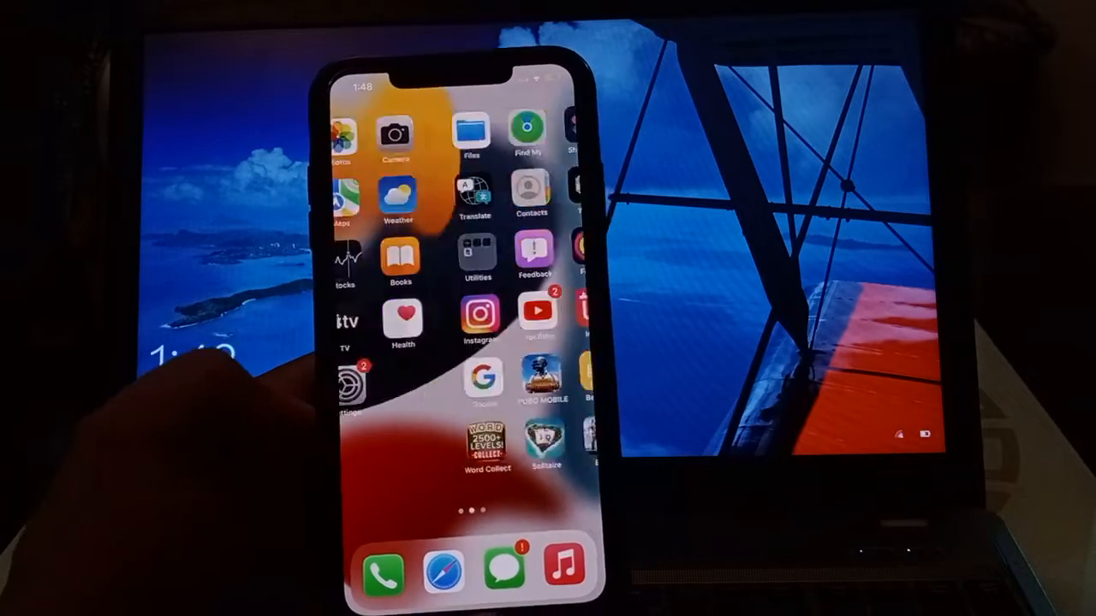
pyautogui.hscroll(-3)
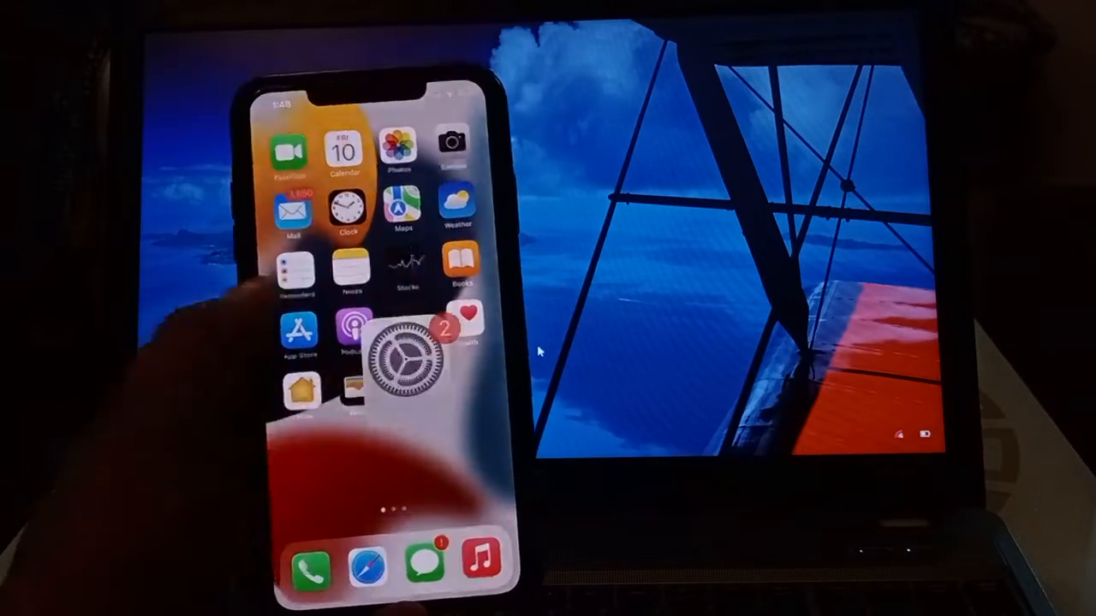
# Step: Launch Settings, view the General page, and go back to the main settings list
pyautogui.click(407, 359)
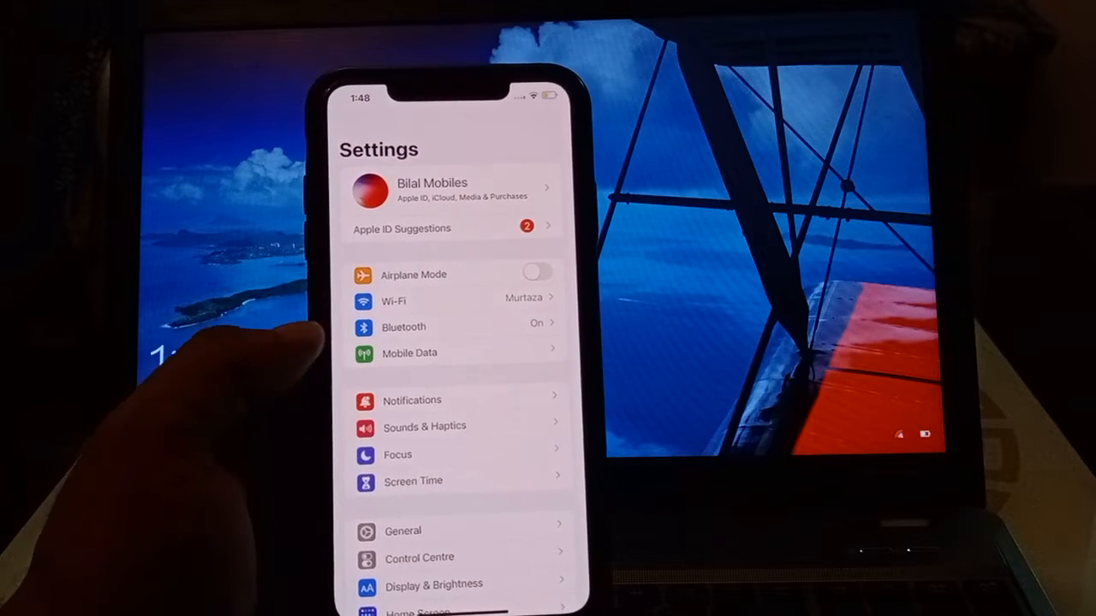
pyautogui.click(402, 530)
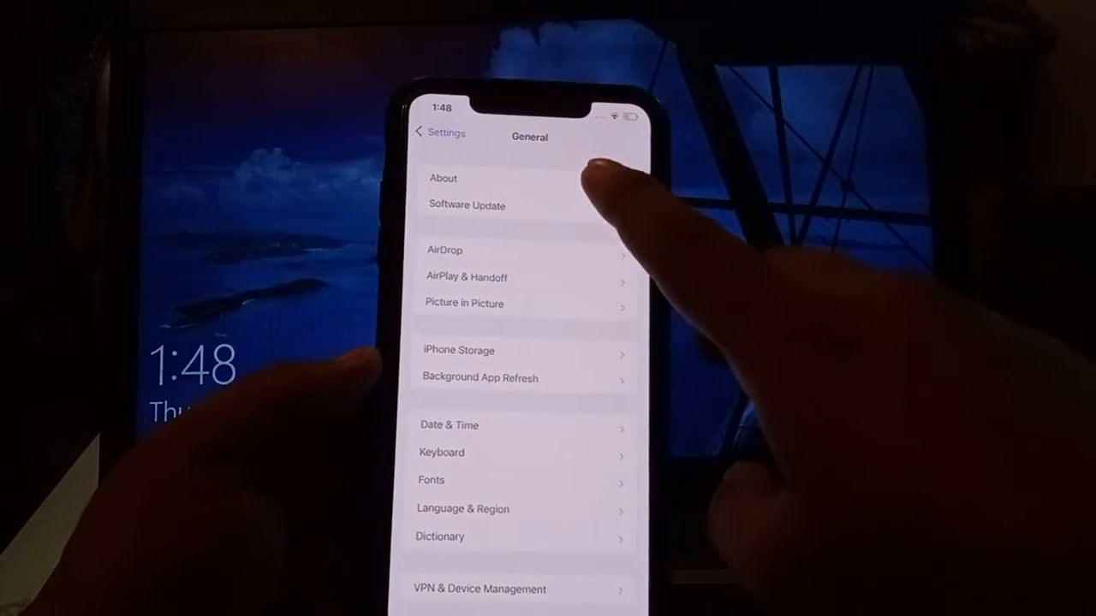
pyautogui.click(443, 179)
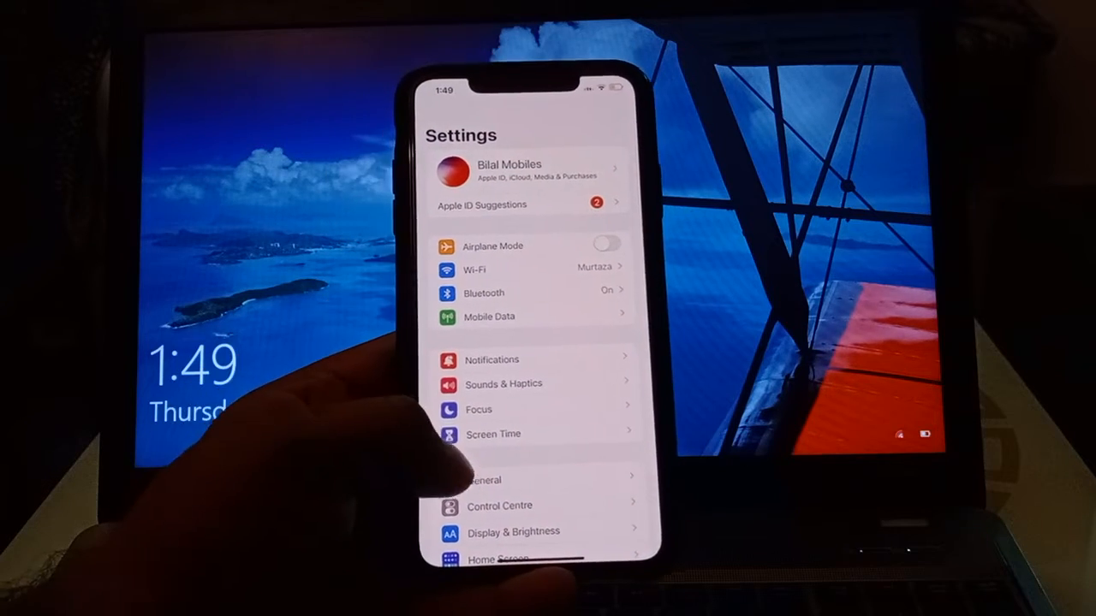
# Step: Open General, then Transfer or Reset iPhone to reach the reset options
pyautogui.click(485, 480)
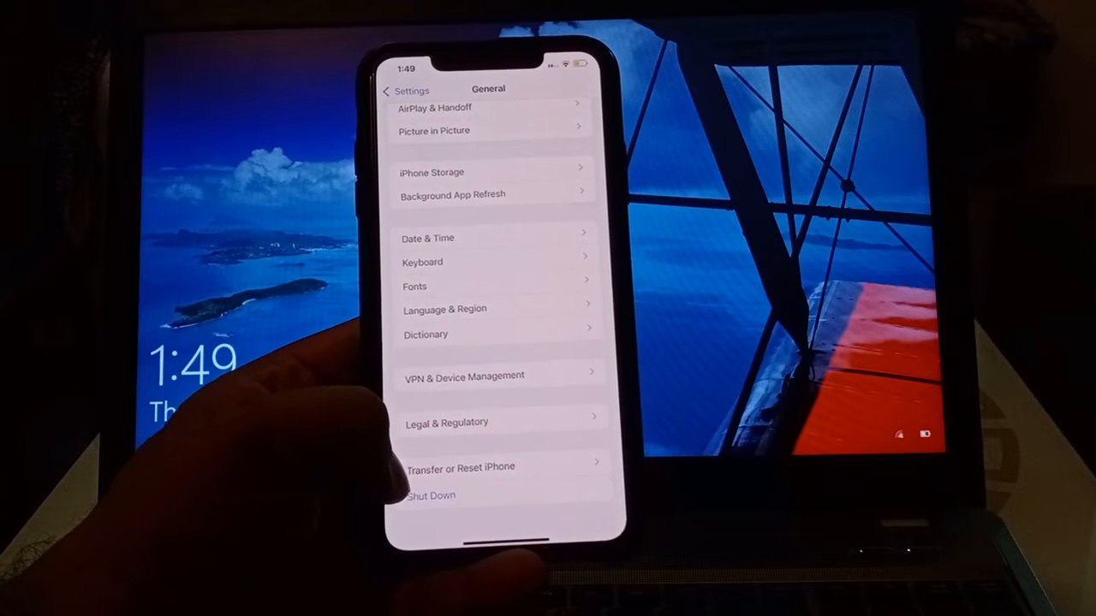
pyautogui.click(460, 467)
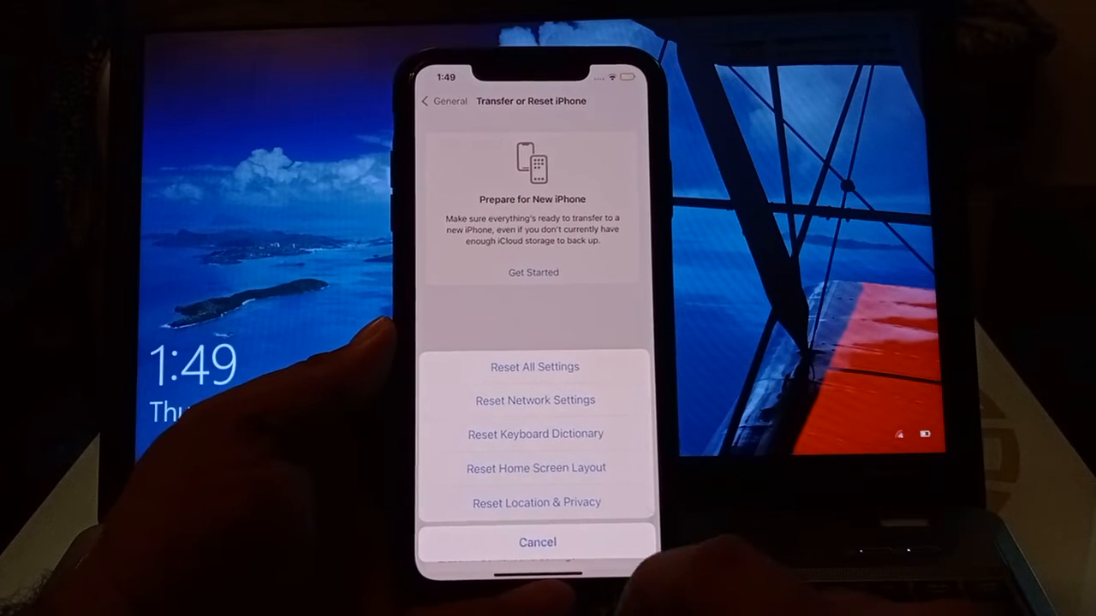
# Step: Choose Reset All Settings, confirm it, and wait for the iPhone to restart
pyautogui.click(534, 367)
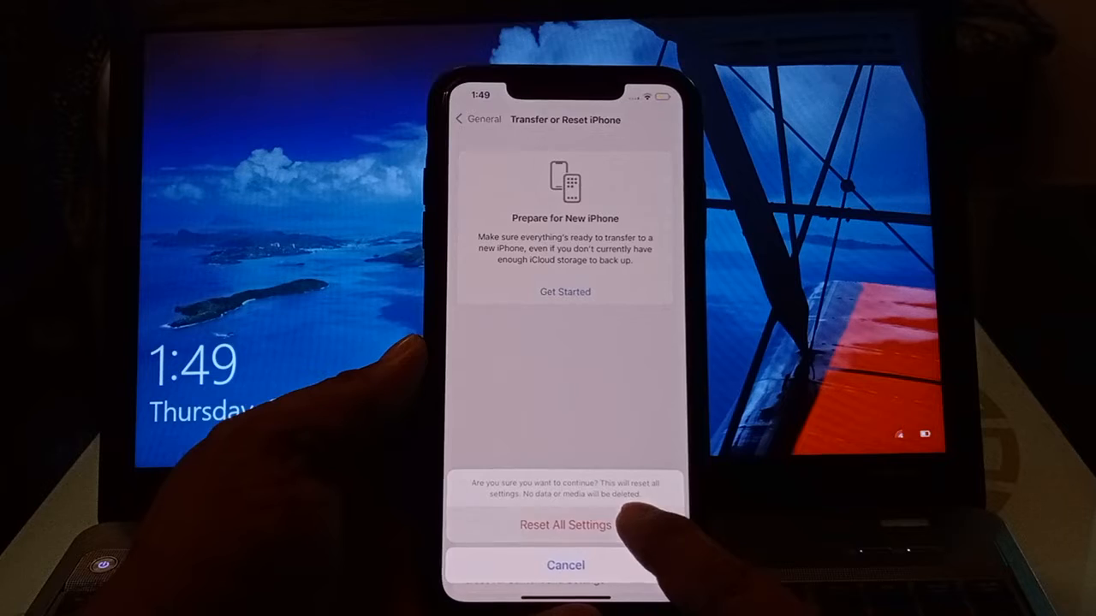
pyautogui.click(565, 524)
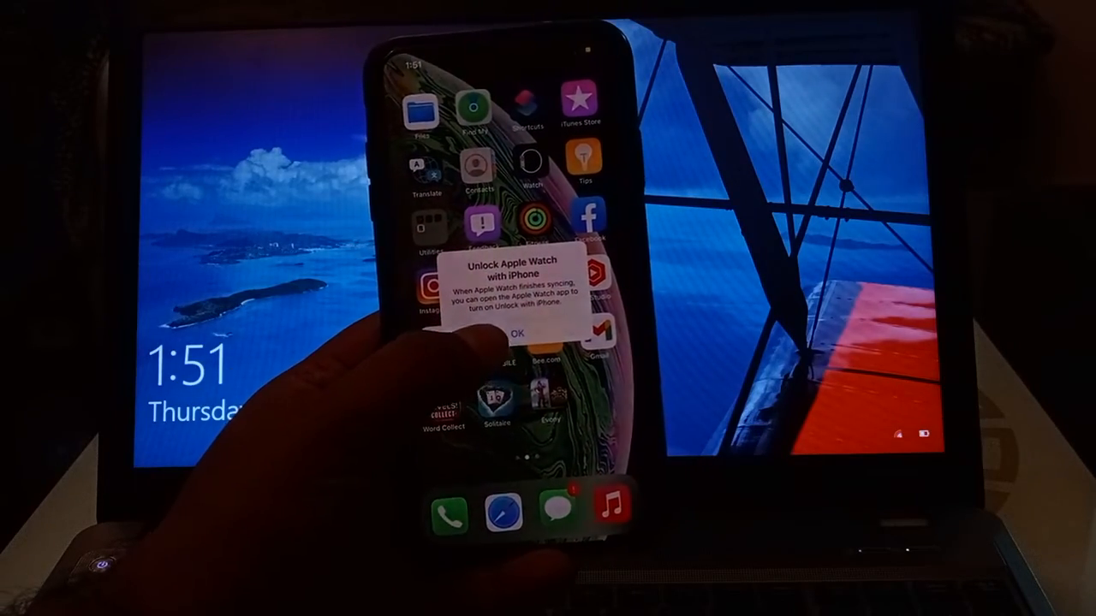
# Step: Dismiss the Unlock Apple Watch alert and browse the home screen pages
pyautogui.click(516, 332)
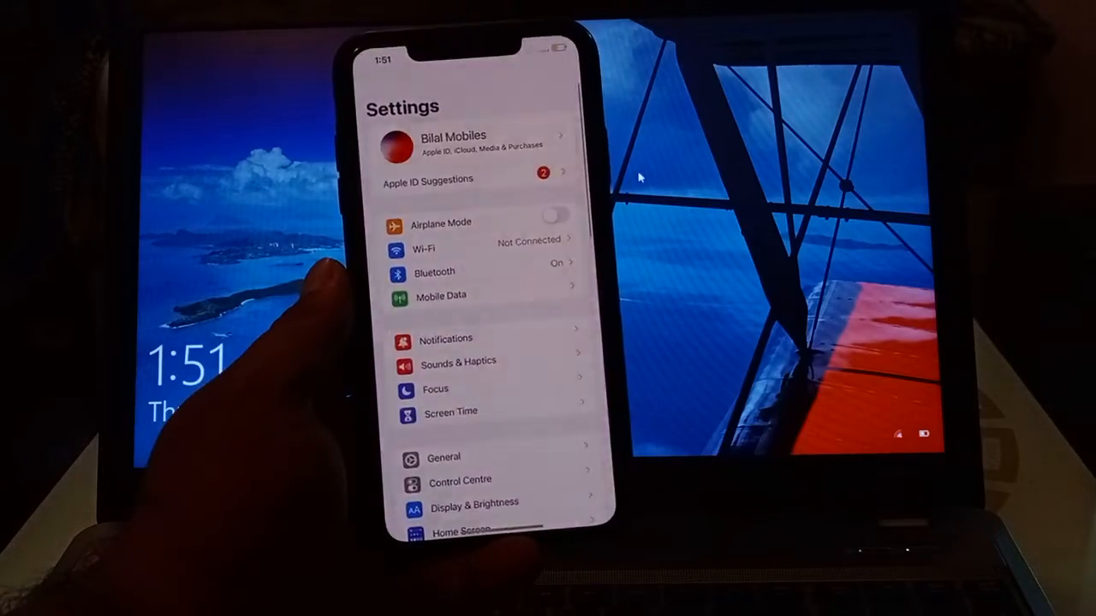
pyautogui.scroll(-3)
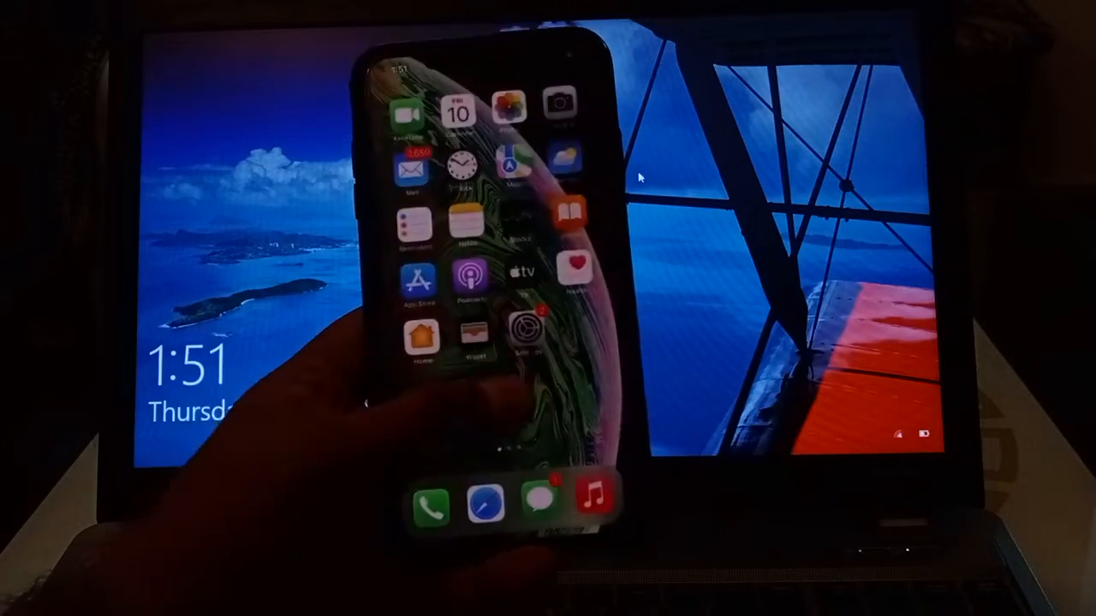
pyautogui.hscroll(-3)
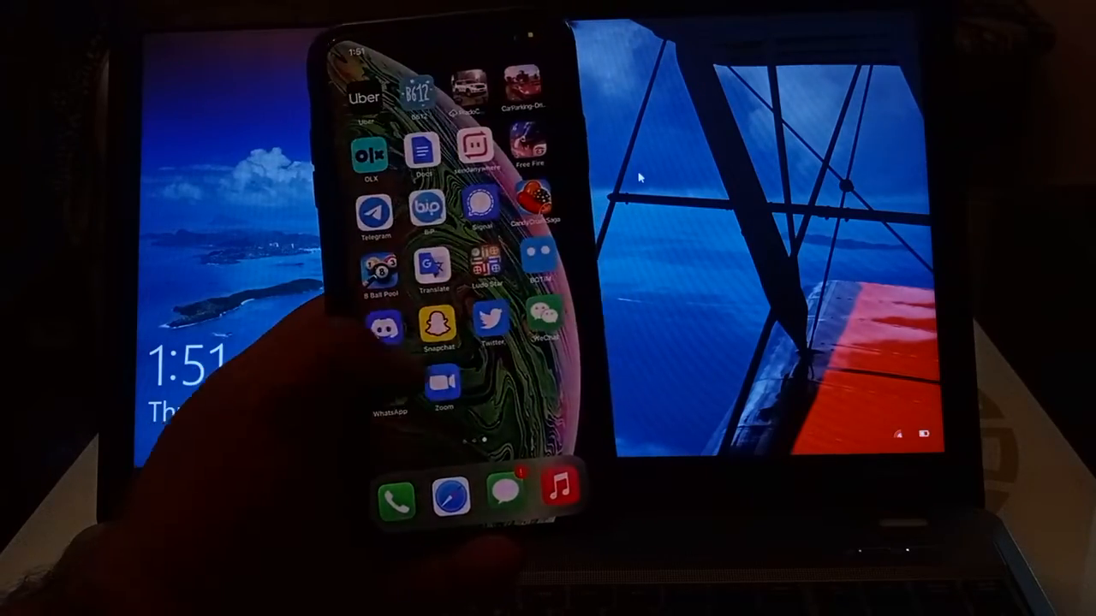
pyautogui.hscroll(-3)
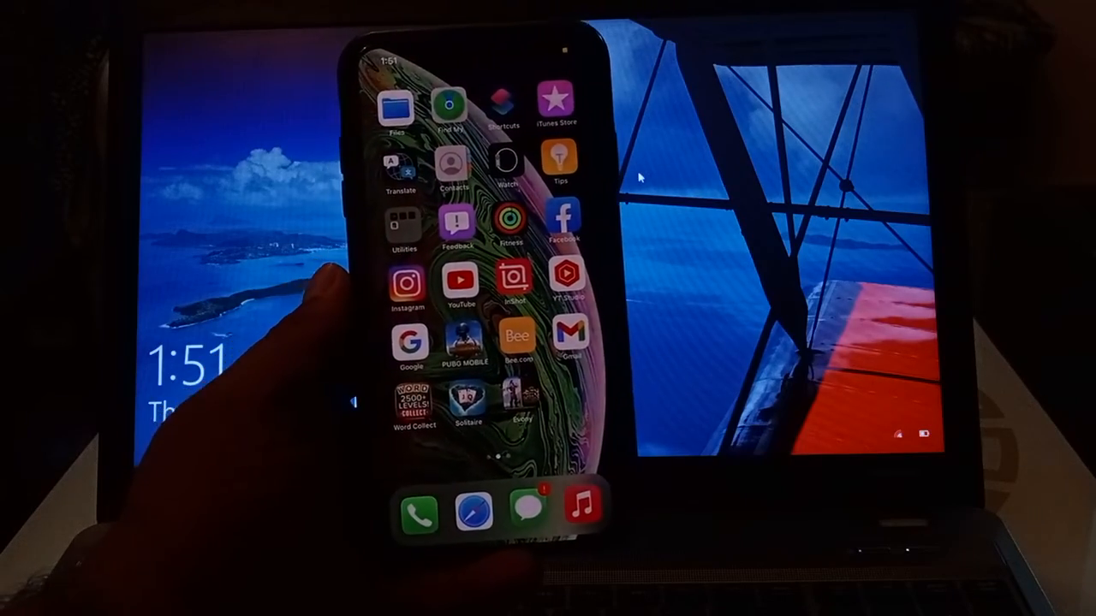